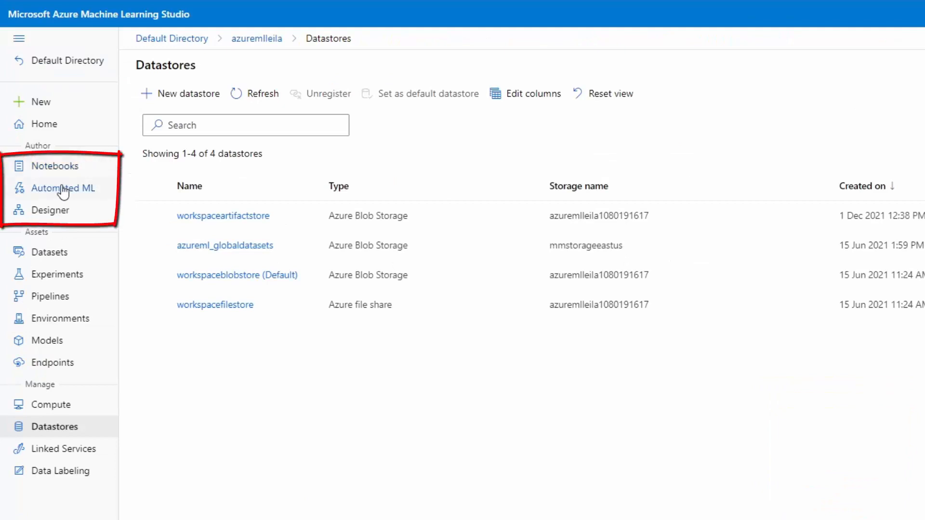
pyautogui.moveTo(69, 306)
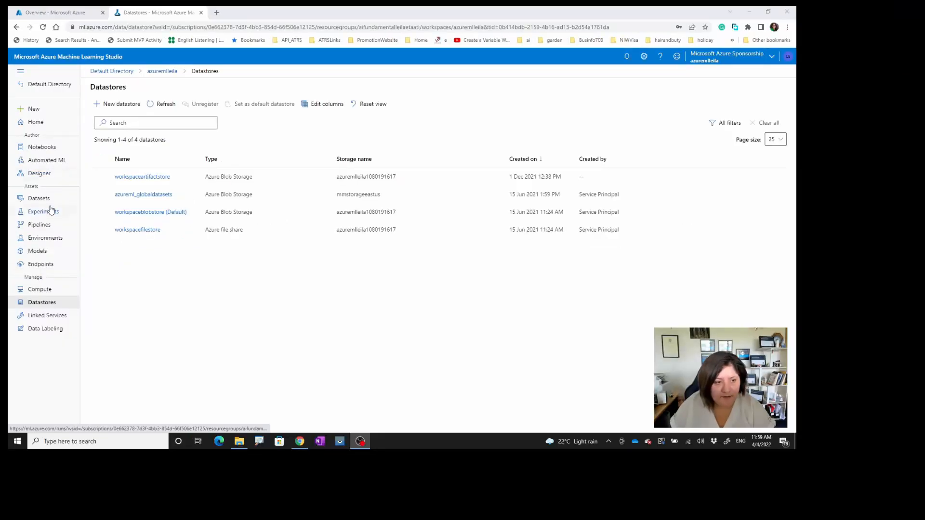
# Show the workspace's registered datasets list from the left navigation
pyautogui.click(39, 198)
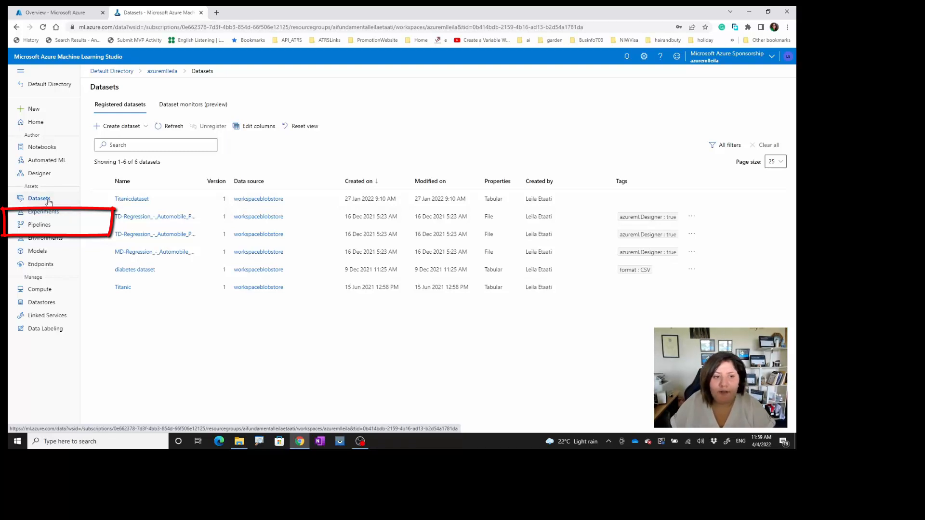
# Reveal the Create dataset source options: local files, datastore, web files, Open Datasets
pyautogui.click(119, 125)
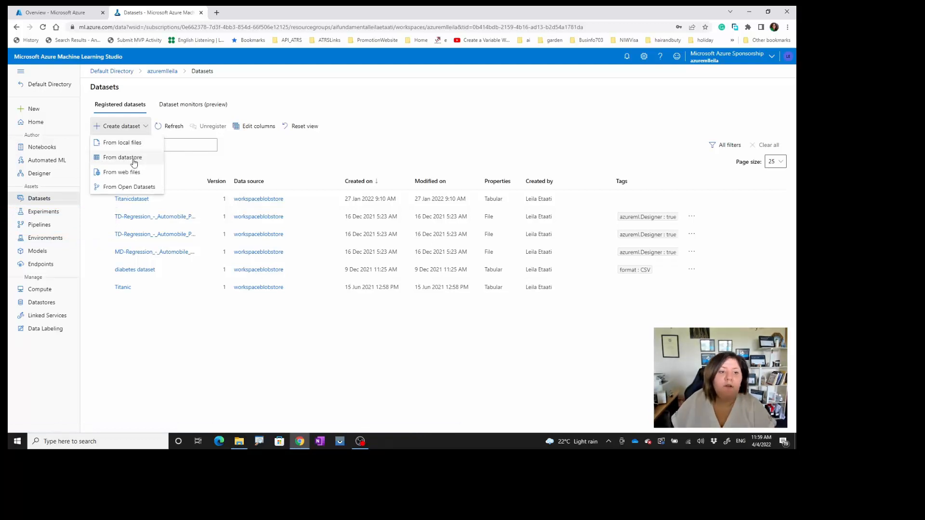
pyautogui.moveTo(122, 157)
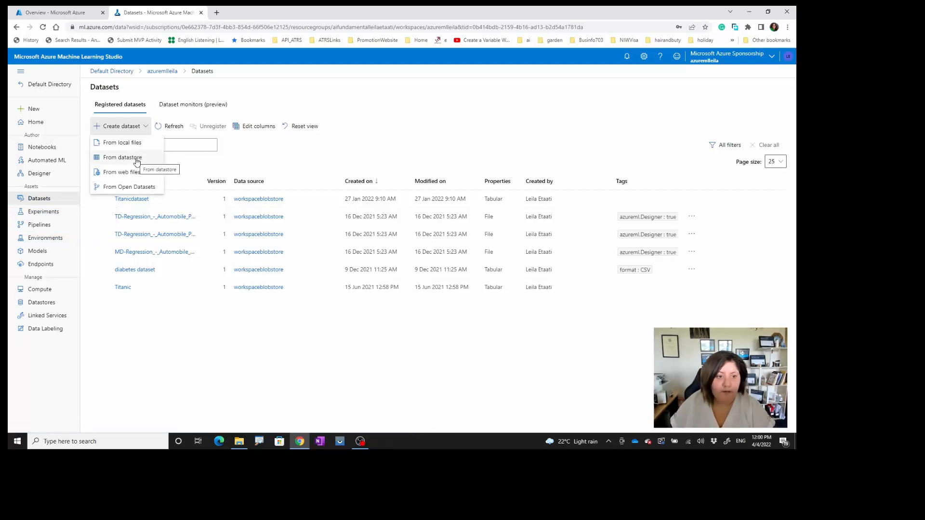
pyautogui.moveTo(123, 171)
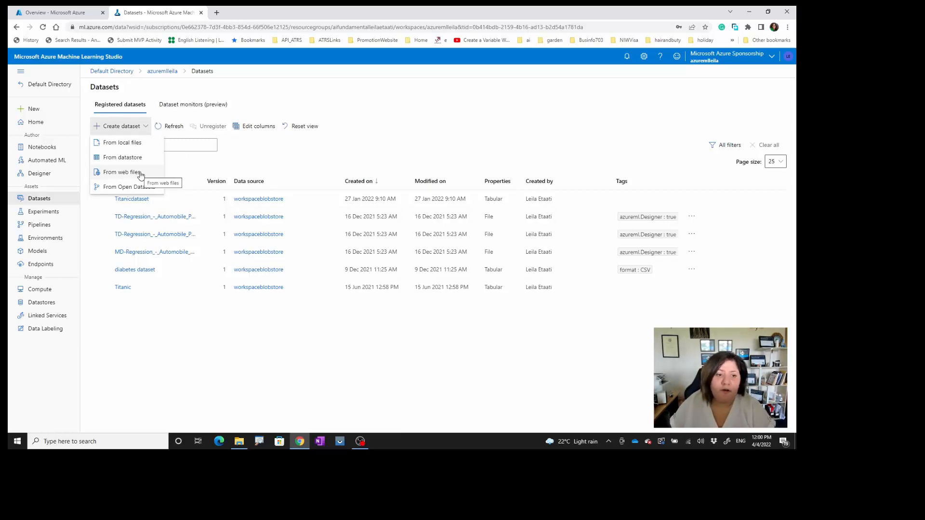
pyautogui.moveTo(145, 189)
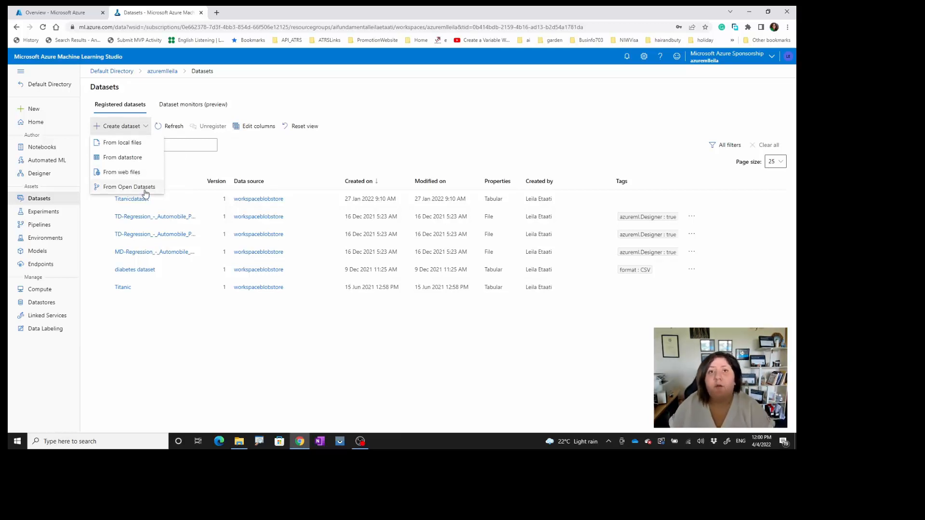
pyautogui.moveTo(128, 186)
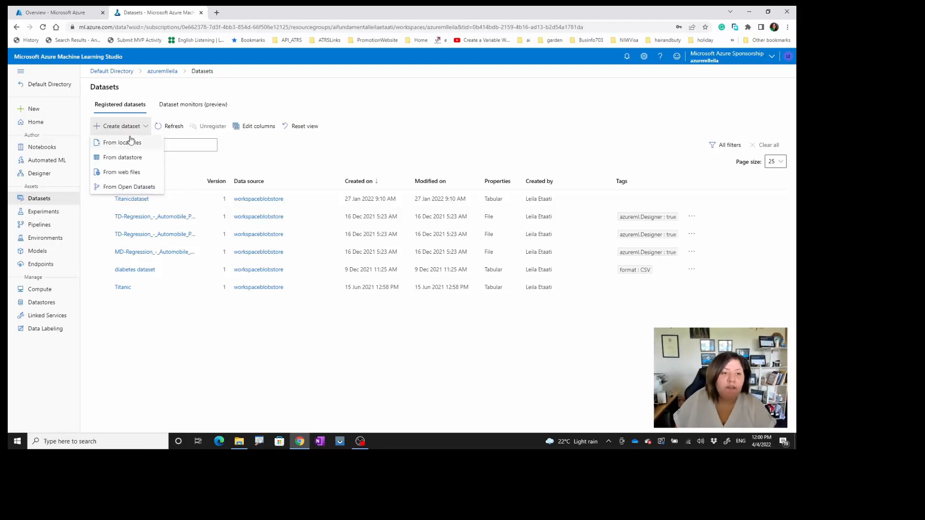
pyautogui.click(122, 143)
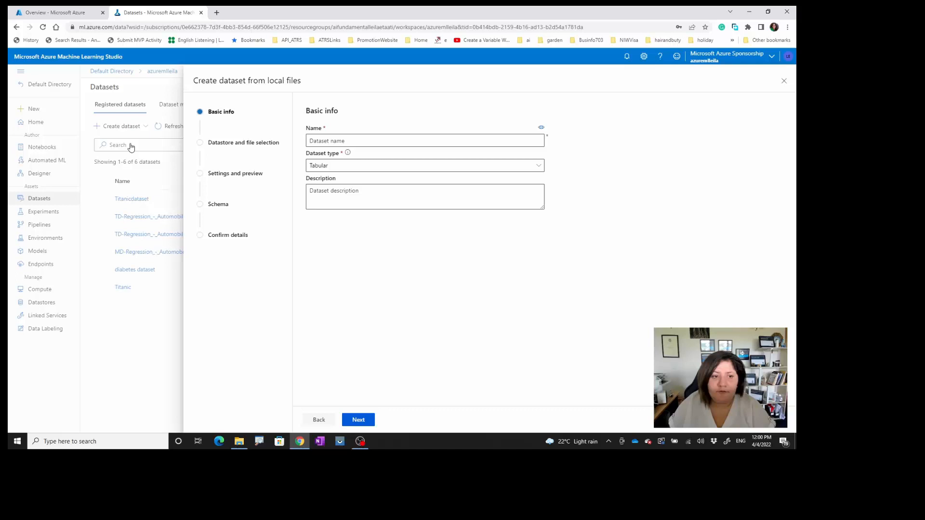
pyautogui.moveTo(324, 151)
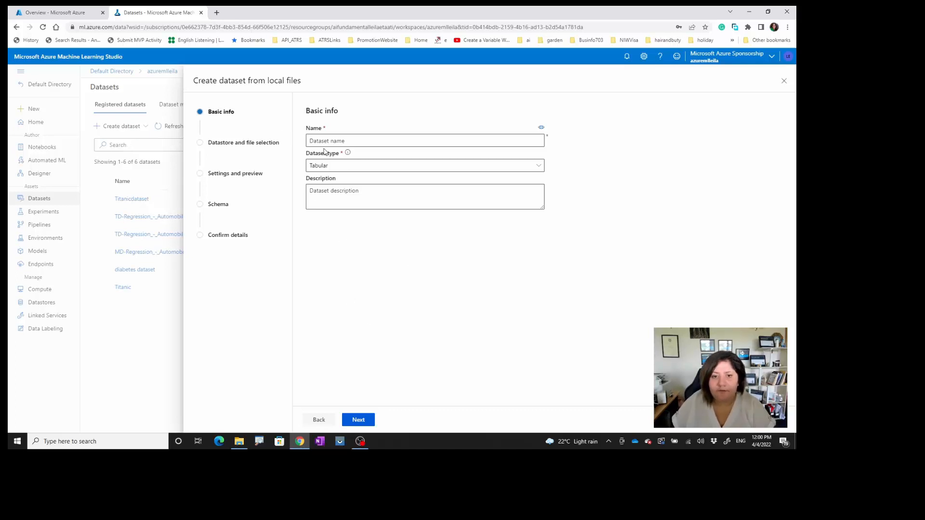
pyautogui.write('titanic23')
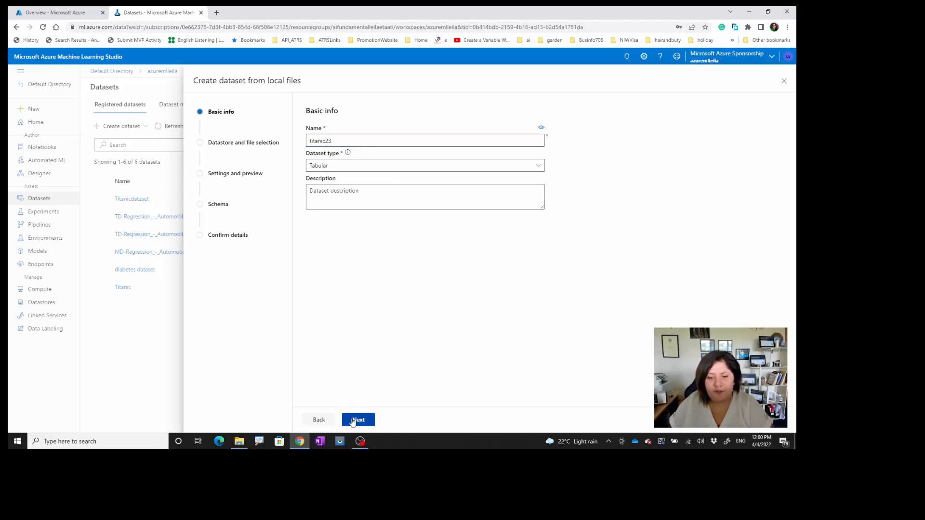
pyautogui.click(358, 419)
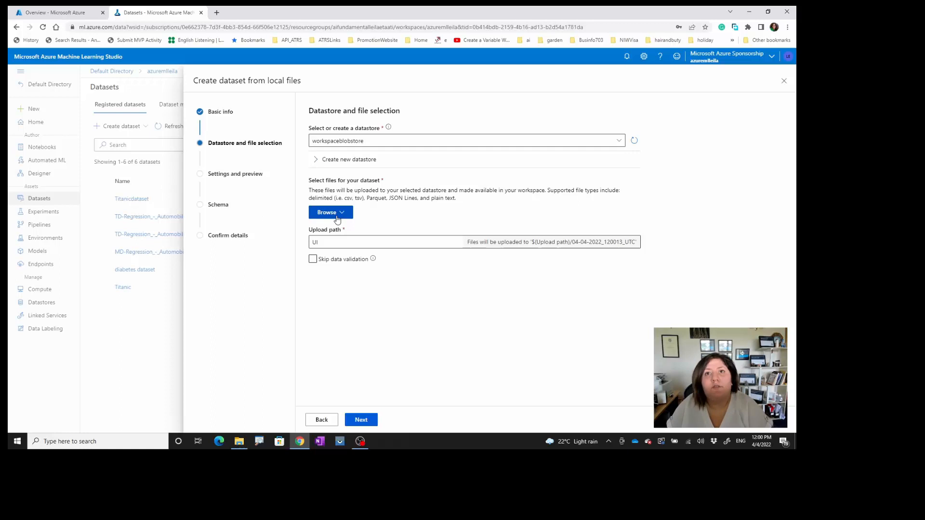
pyautogui.click(330, 212)
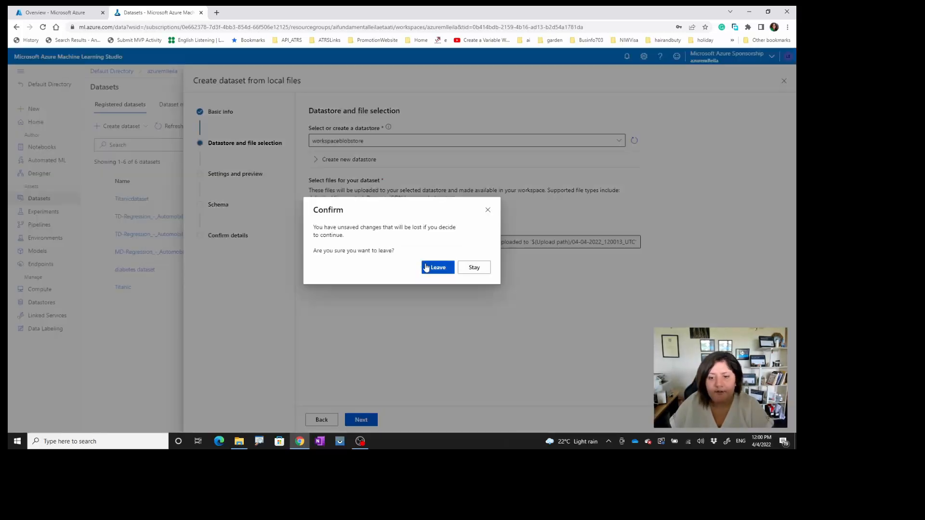
pyautogui.click(437, 267)
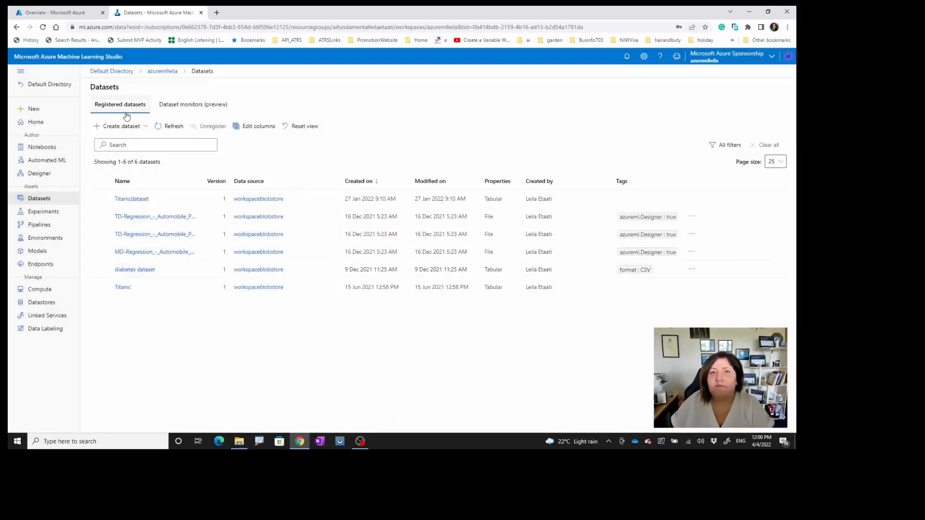
pyautogui.click(121, 125)
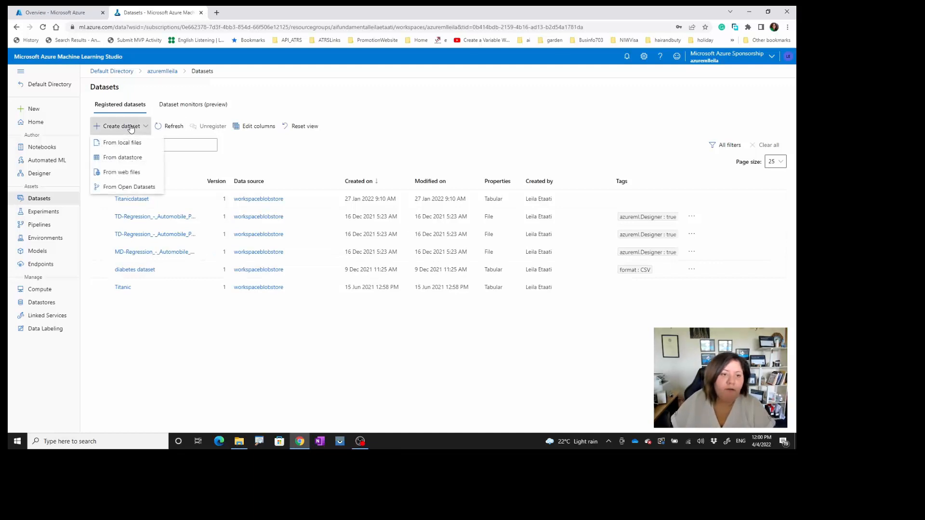
pyautogui.moveTo(122, 171)
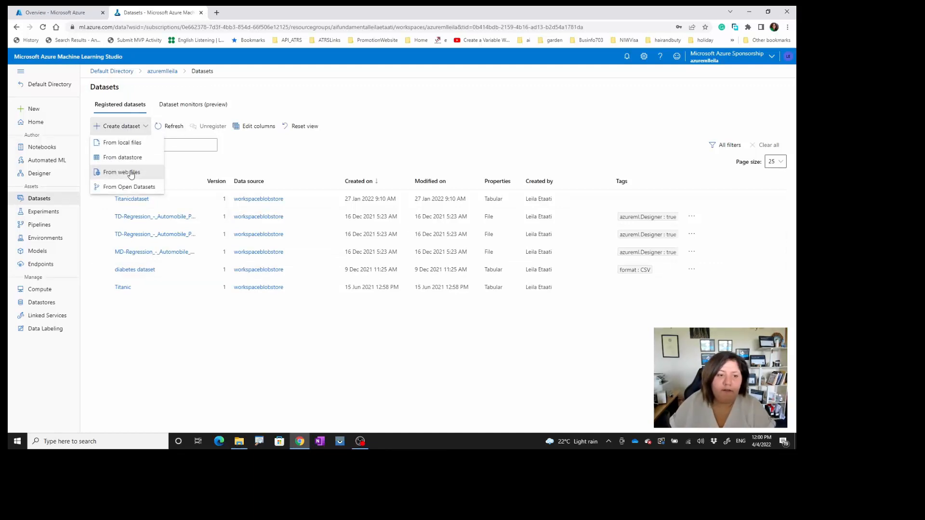
pyautogui.click(122, 172)
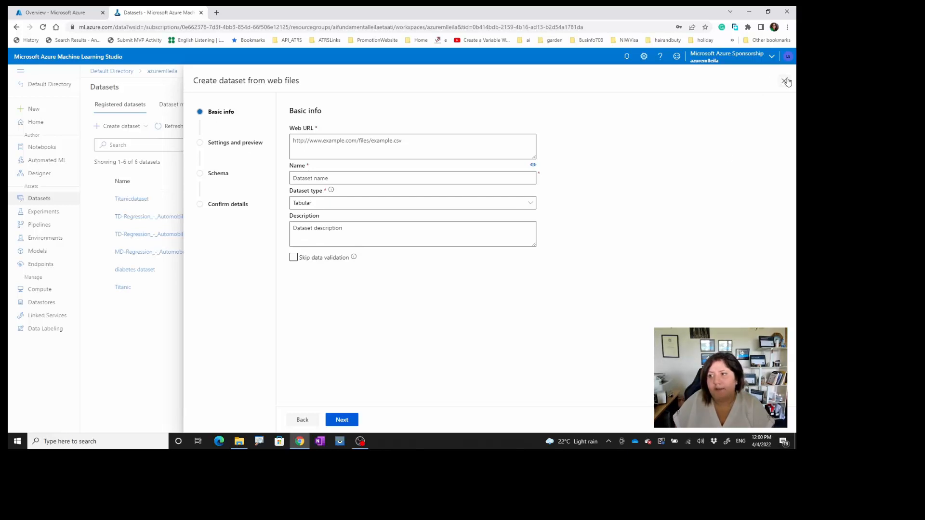
pyautogui.click(787, 81)
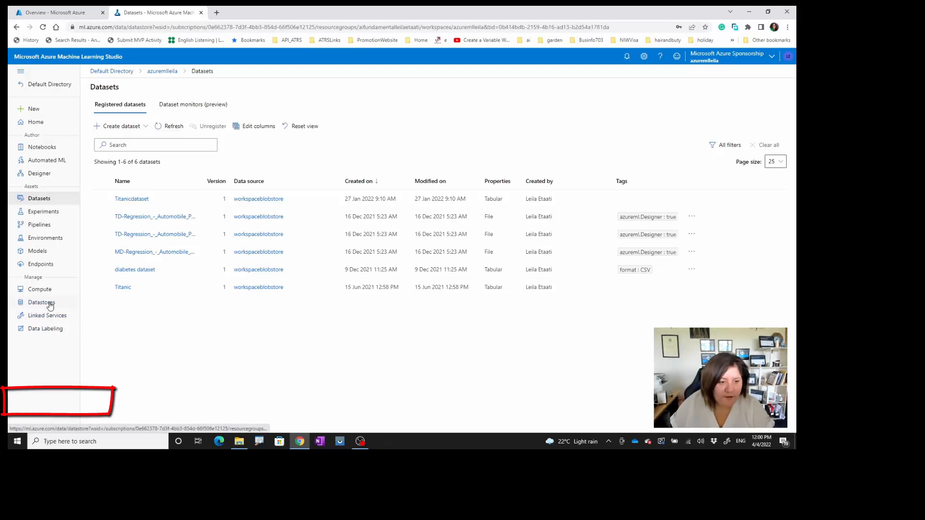
# Begin a new datastore named powerbidataset
pyautogui.click(41, 301)
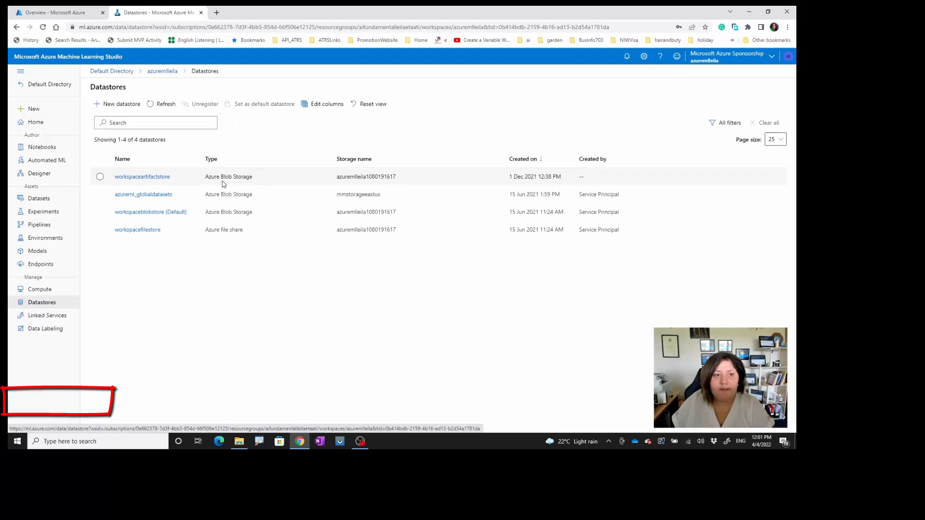
pyautogui.click(122, 104)
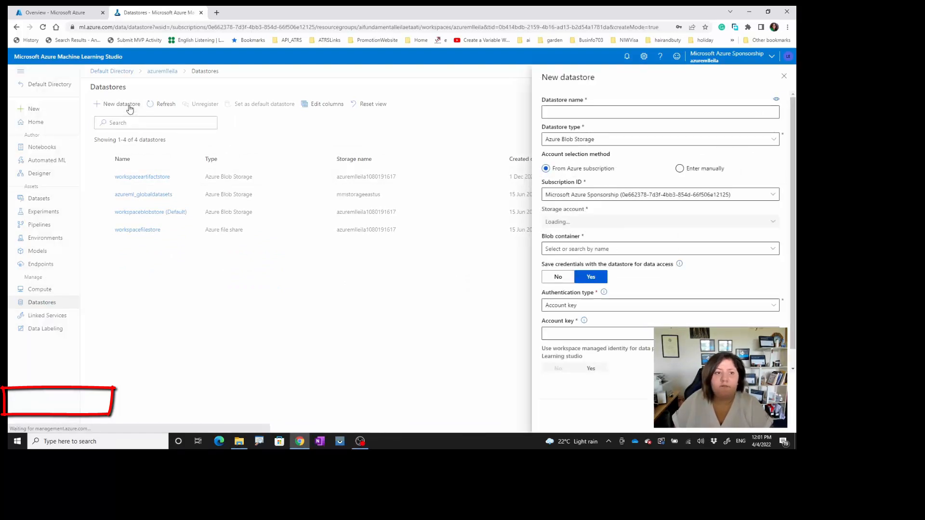
pyautogui.write('pbi')
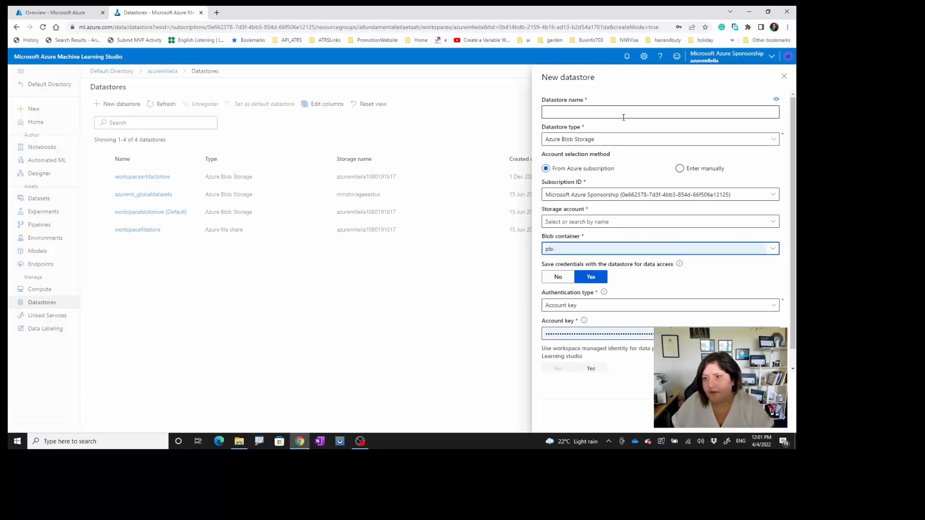
pyautogui.write('p')
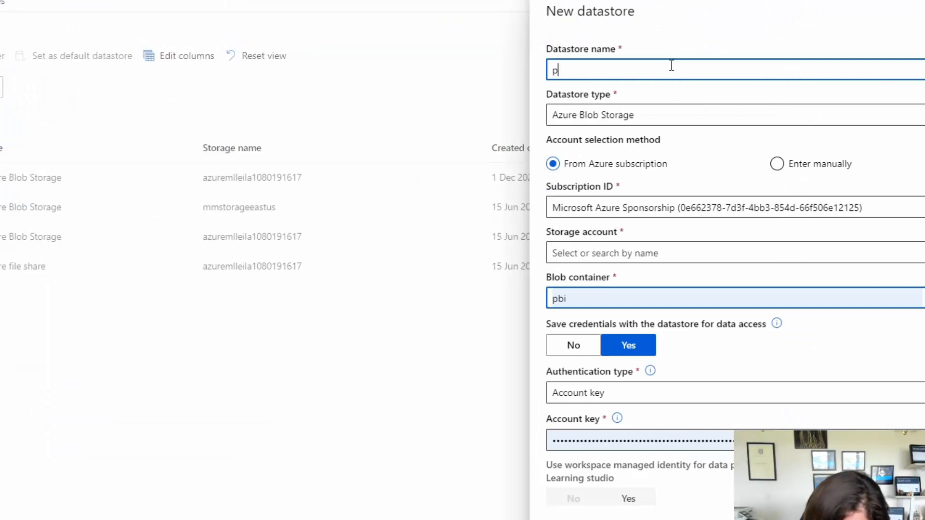
pyautogui.write('owerbid')
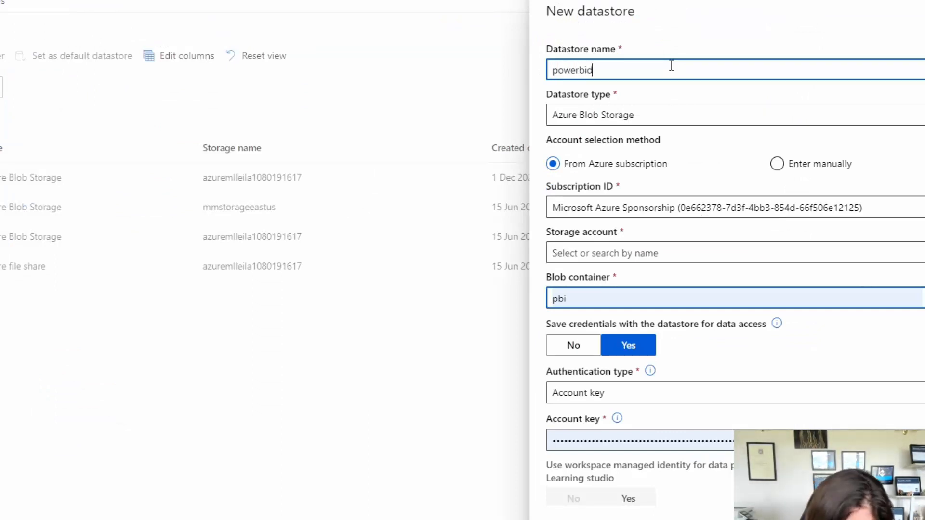
pyautogui.write('ataset')
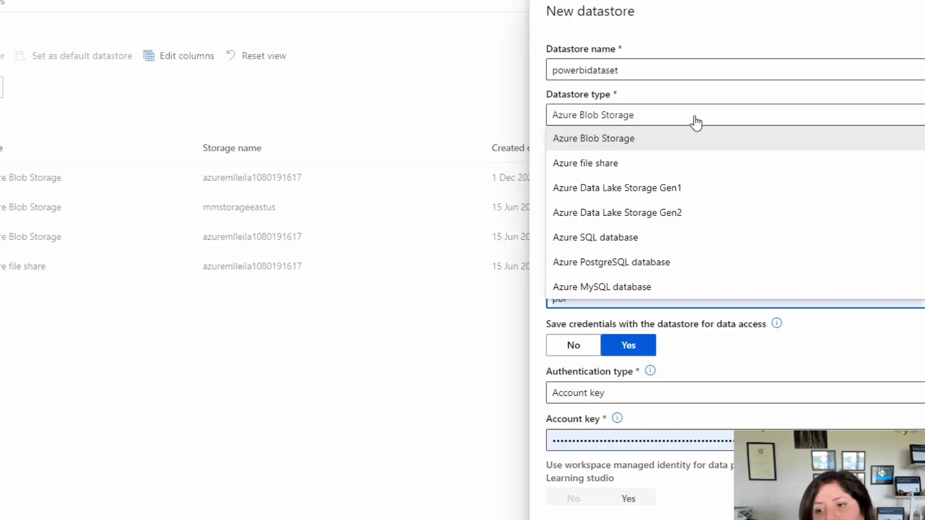
pyautogui.moveTo(639, 148)
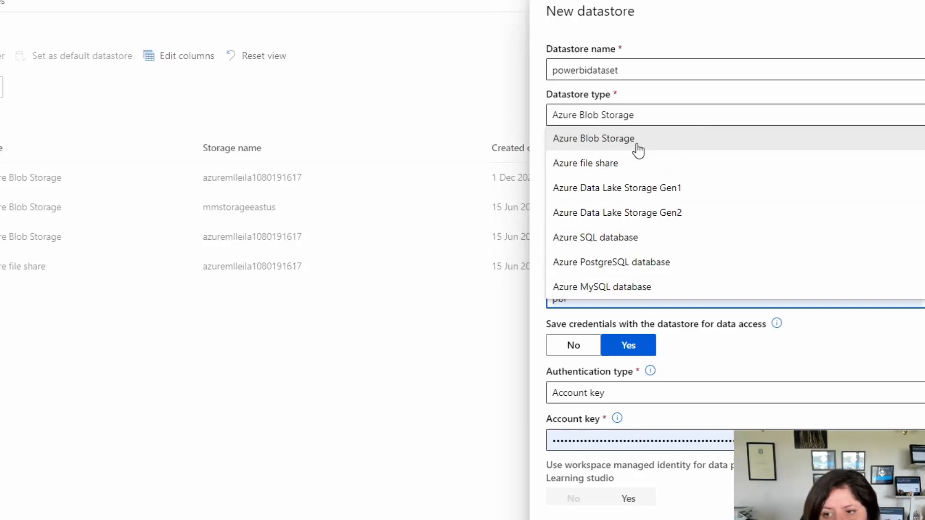
# Make it an Azure Blob Storage datastore on storage account blobai using container pbiai
pyautogui.click(593, 138)
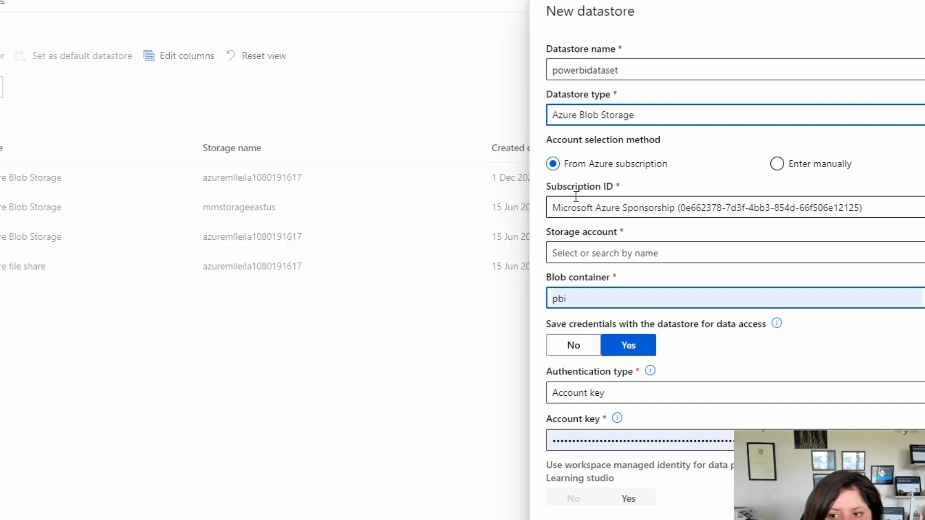
pyautogui.click(731, 252)
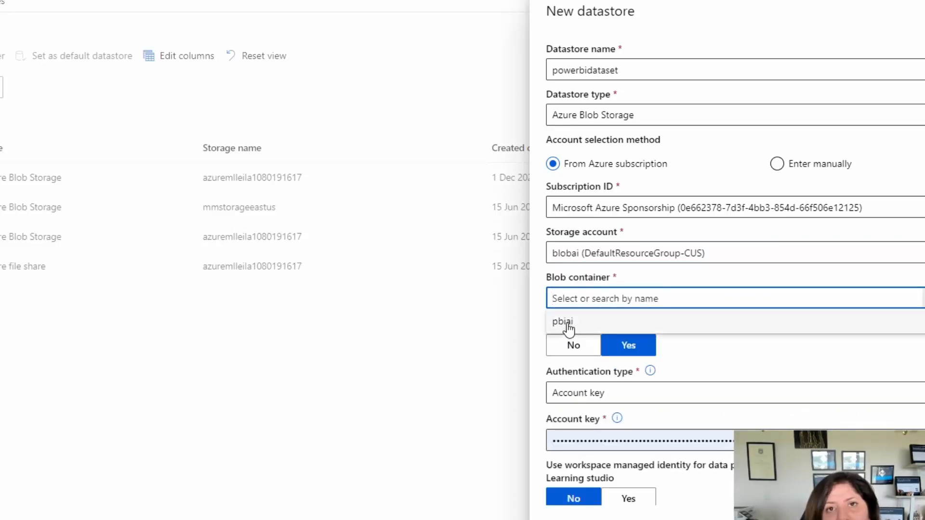
pyautogui.click(562, 322)
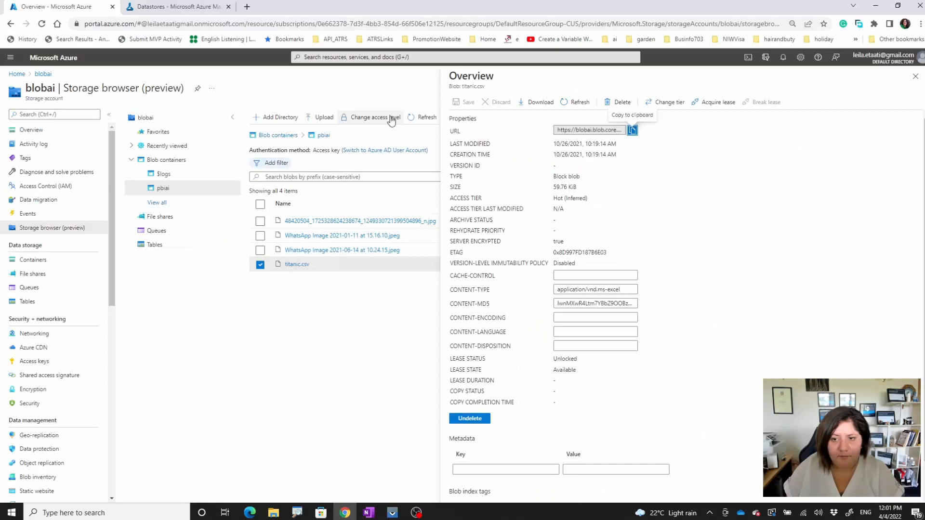
pyautogui.moveTo(125, 108)
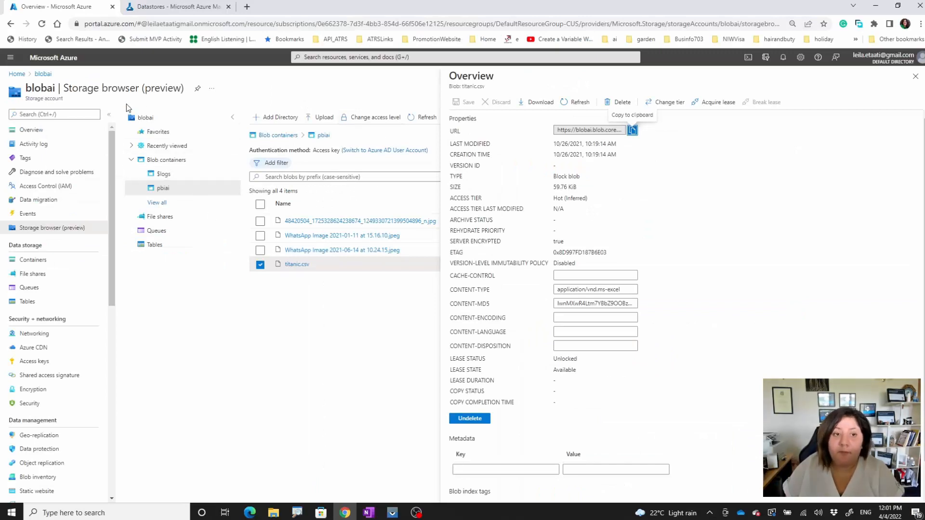
pyautogui.moveTo(549, 388)
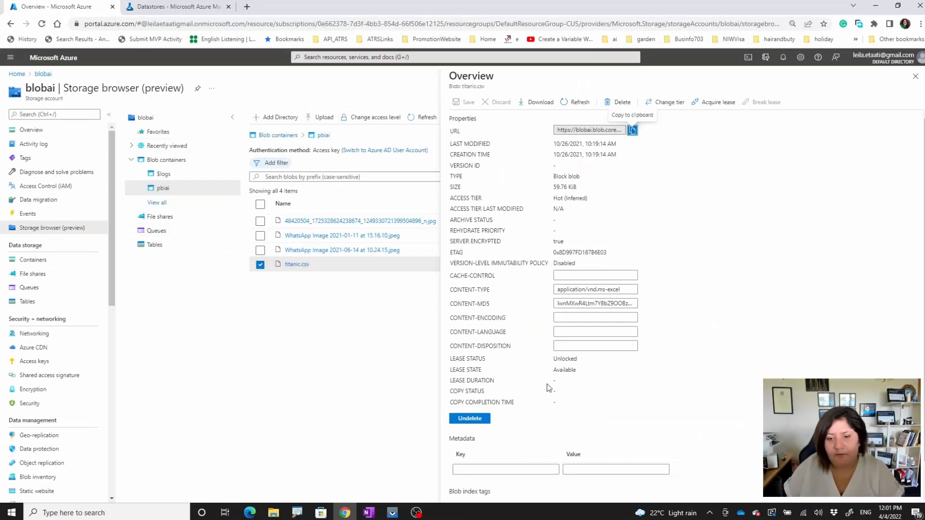
# Reveal the access keys of the blobai storage account in the Azure portal
pyautogui.click(177, 6)
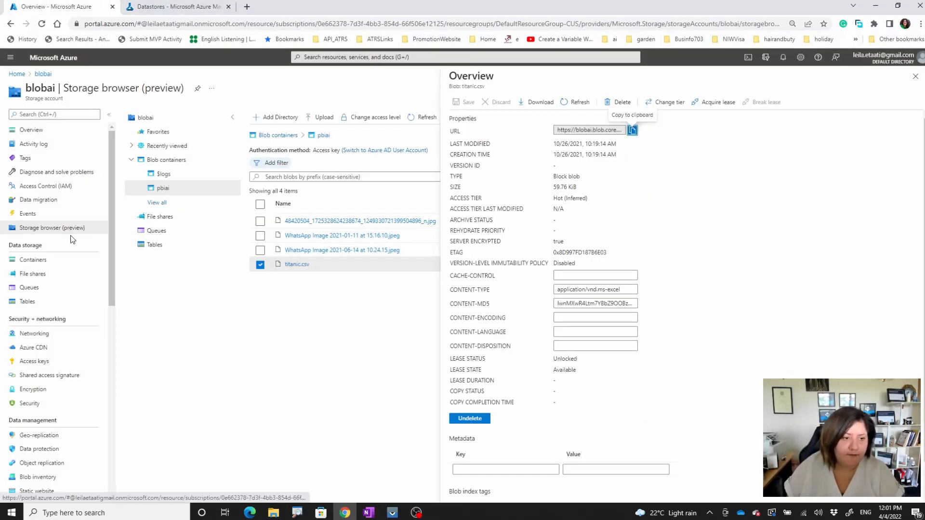
pyautogui.moveTo(33, 333)
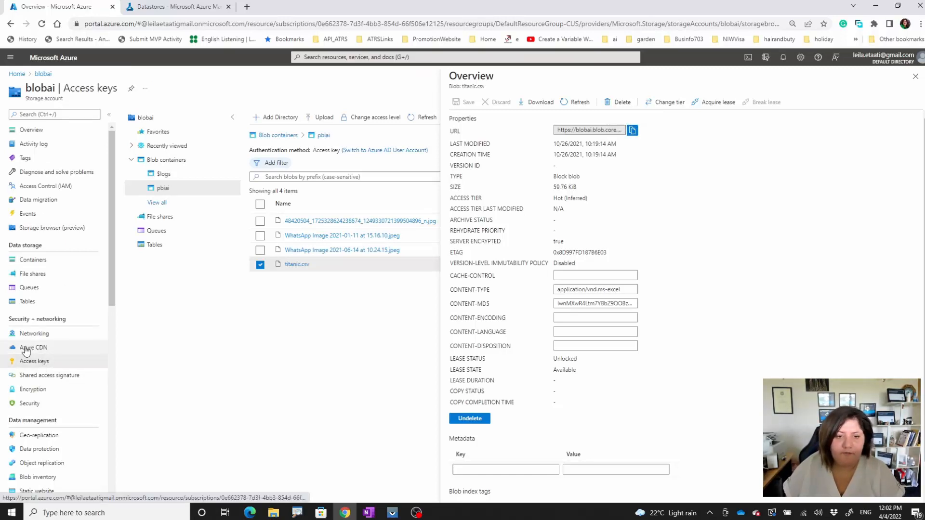
pyautogui.click(33, 361)
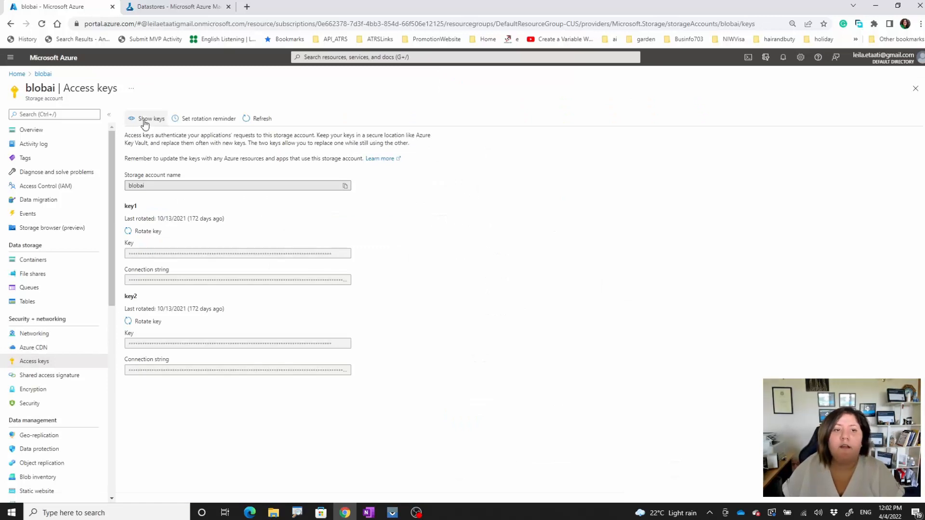
pyautogui.click(177, 7)
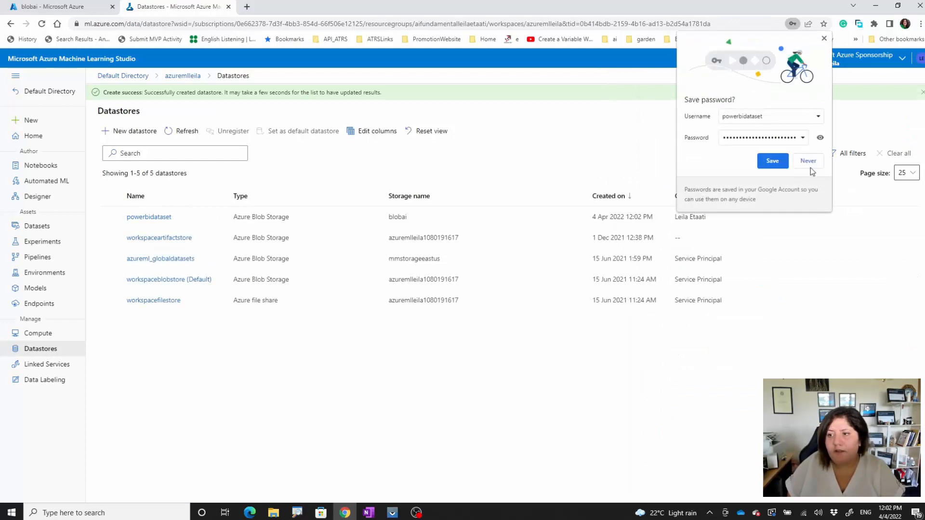
# Decline the browser's save-password prompt and return to the registered datasets list
pyautogui.click(807, 161)
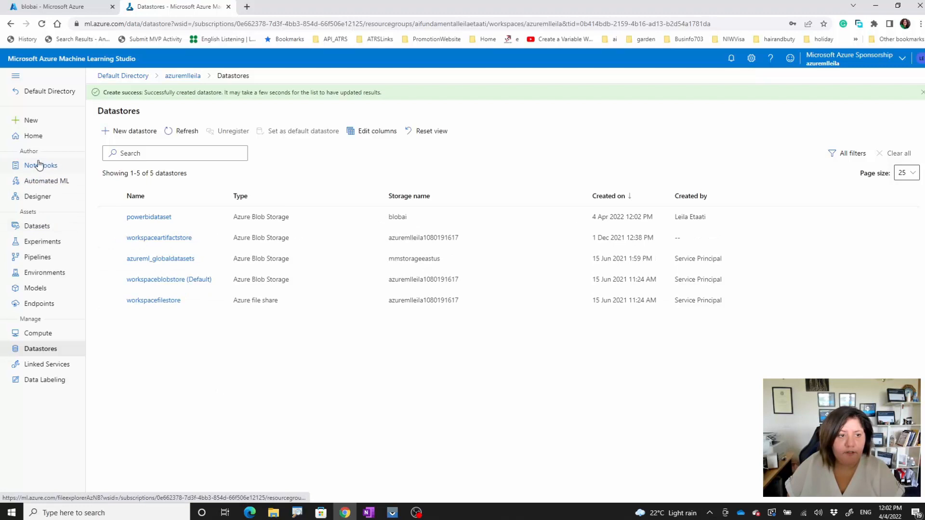
pyautogui.click(35, 225)
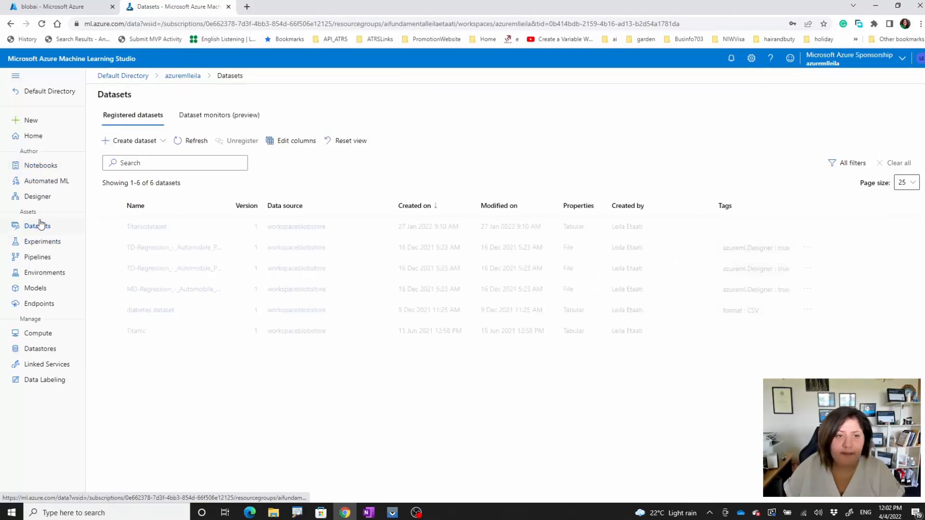
# Start a datastore-based tabular dataset named titanic45 and continue to datastore selection
pyautogui.click(132, 140)
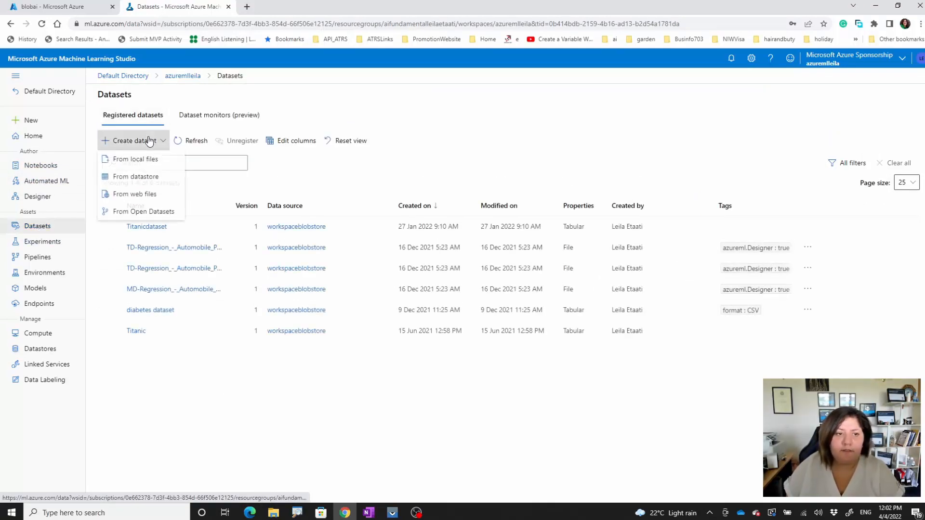
pyautogui.click(134, 176)
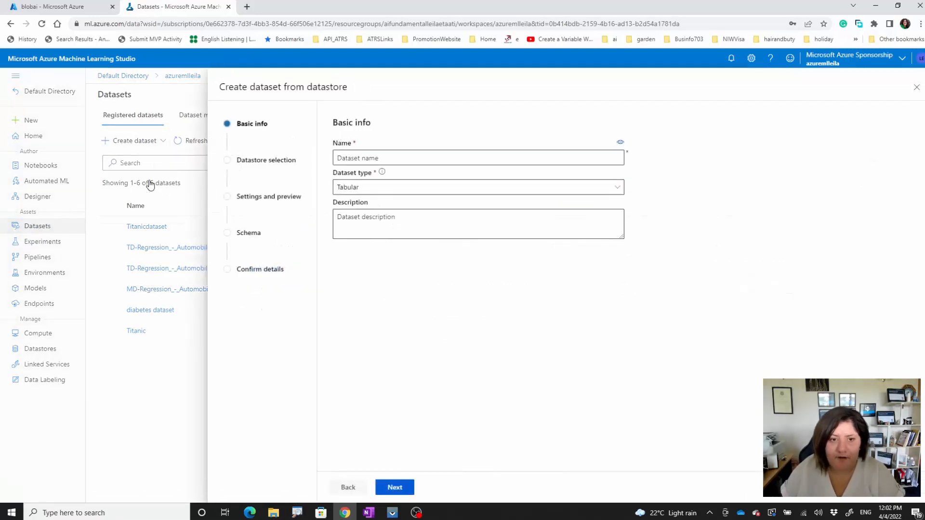
pyautogui.click(478, 157)
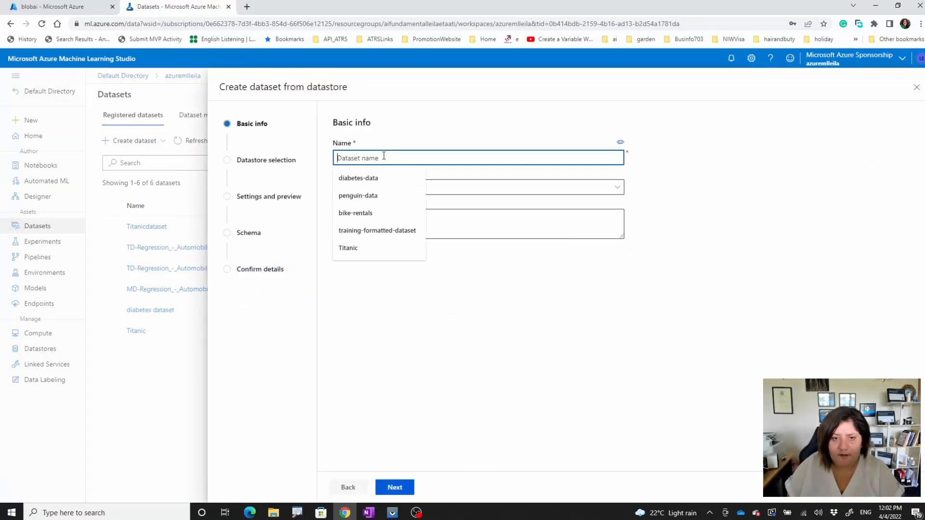
pyautogui.write('titanic45')
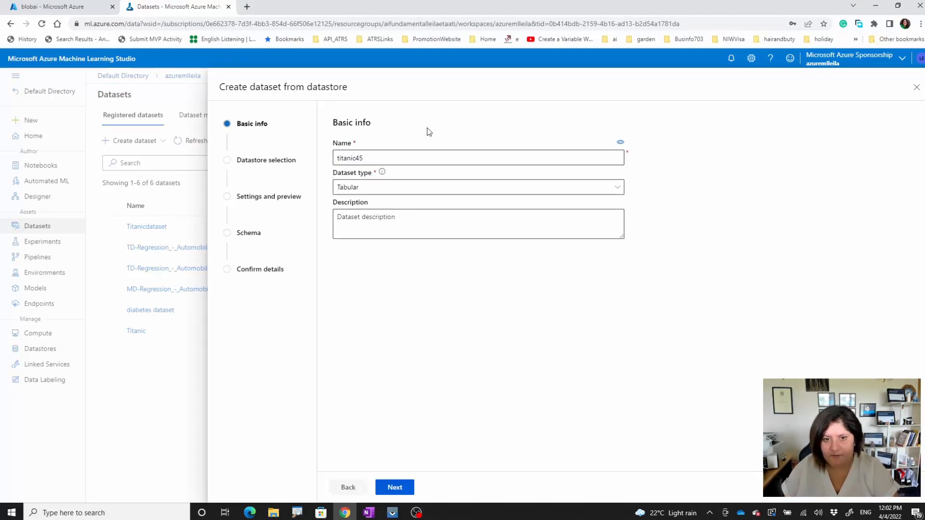
pyautogui.click(394, 488)
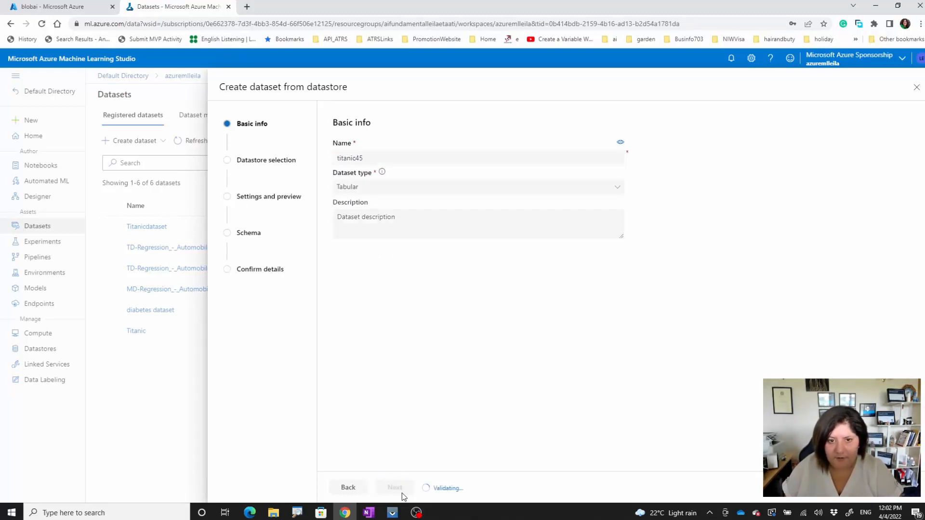
pyautogui.click(395, 488)
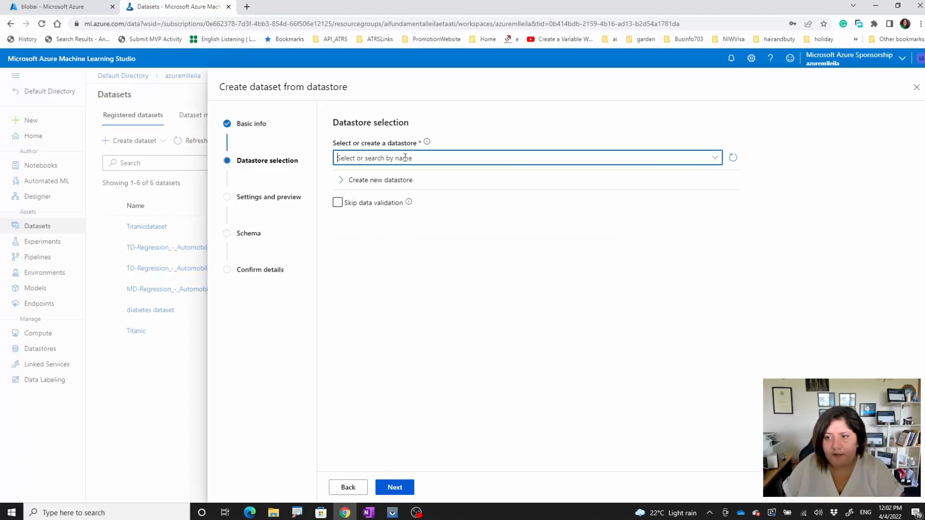
# Choose powerbidataset as the datastore and browse its files for the path
pyautogui.click(526, 157)
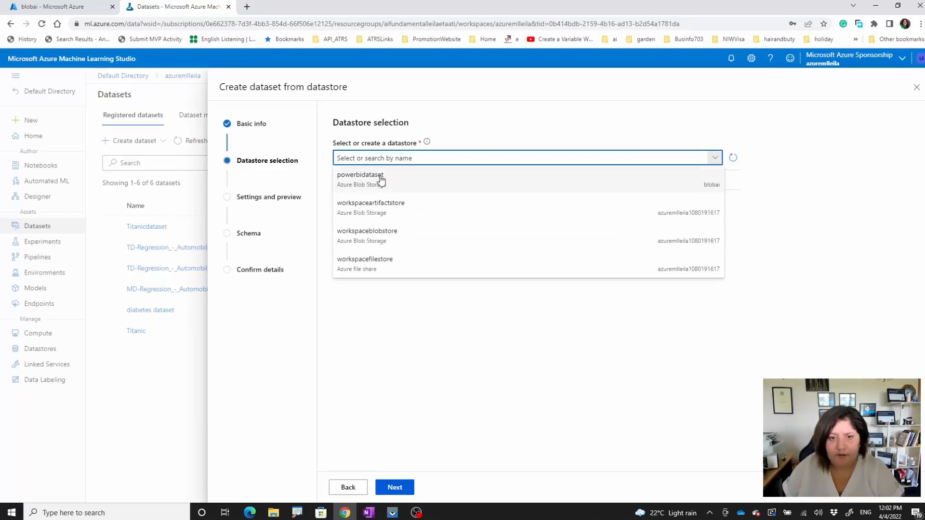
pyautogui.click(361, 174)
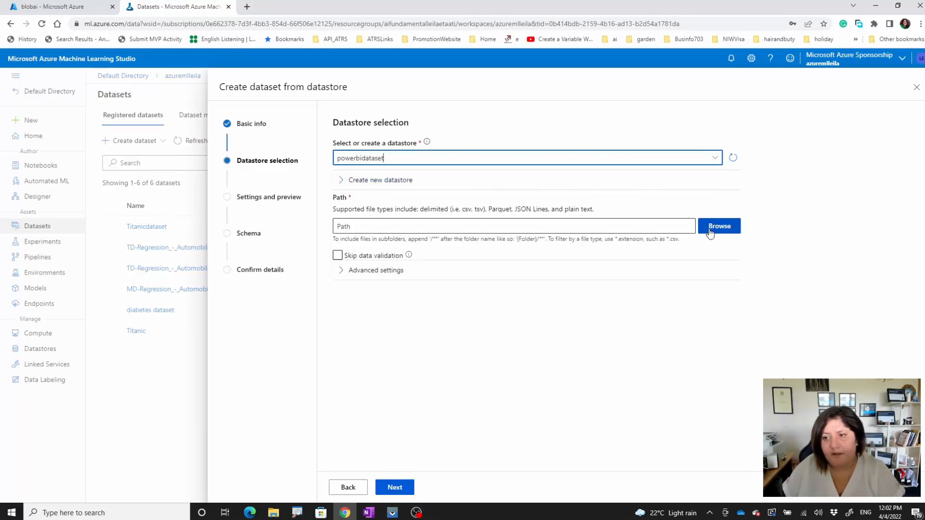
pyautogui.click(719, 225)
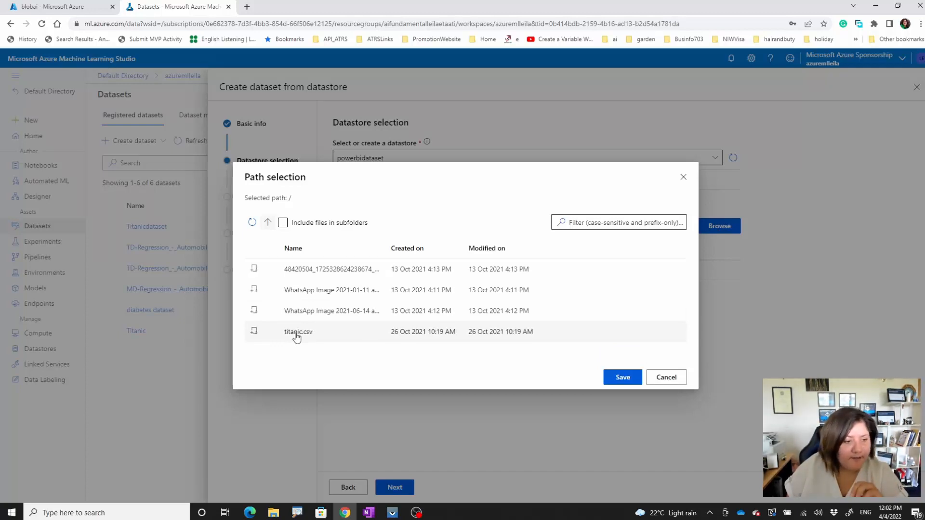
# Set the path to titanic.csv and continue through the detected delimited settings and preview
pyautogui.click(297, 331)
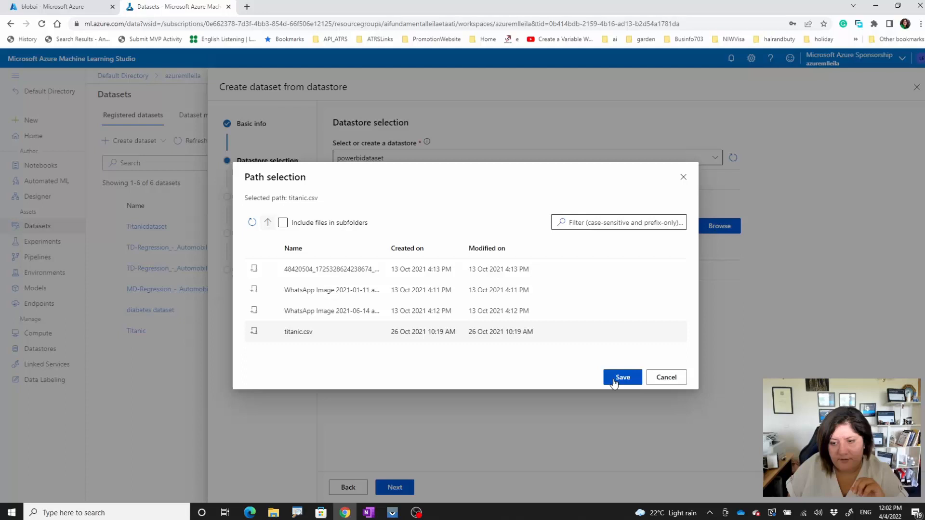
pyautogui.click(621, 377)
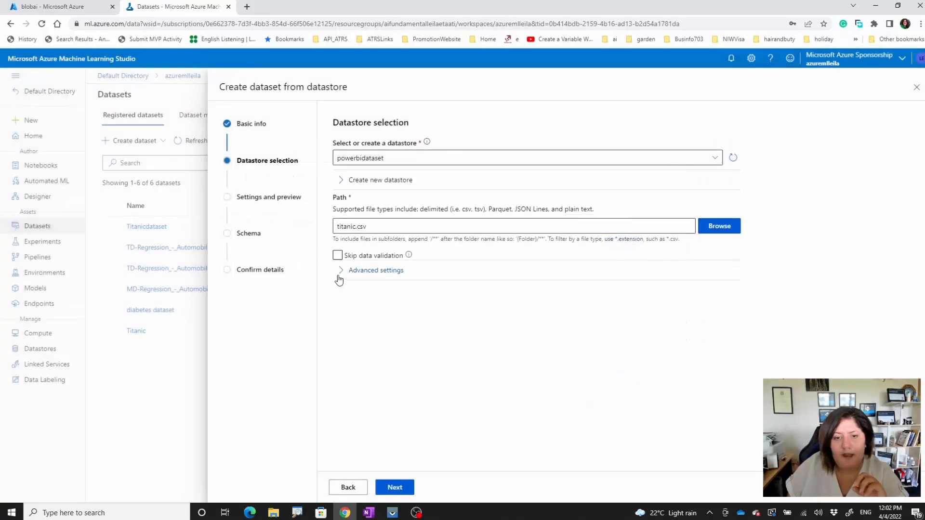
pyautogui.click(375, 269)
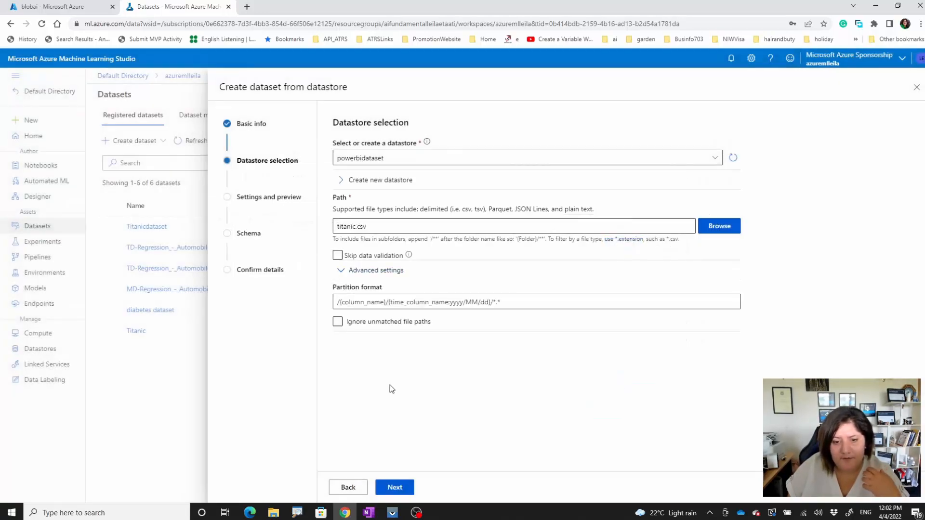
pyautogui.click(394, 488)
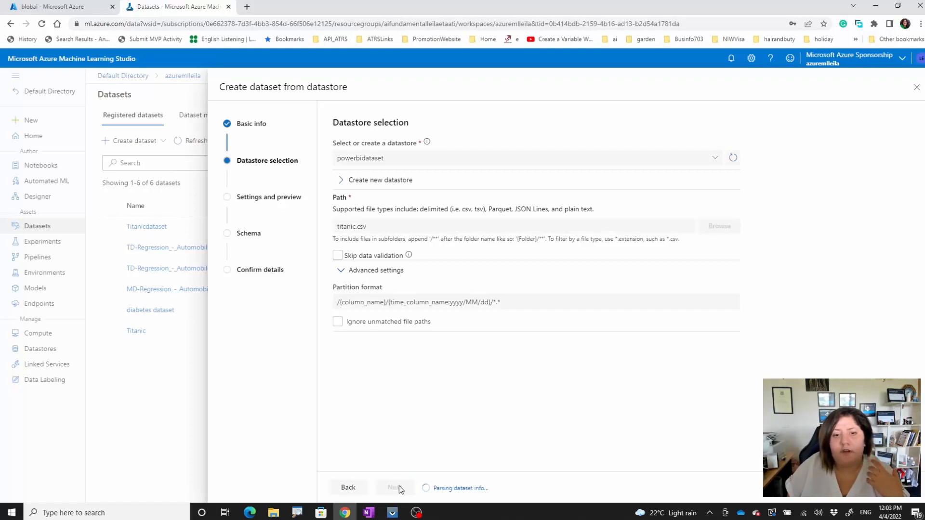
pyautogui.click(396, 488)
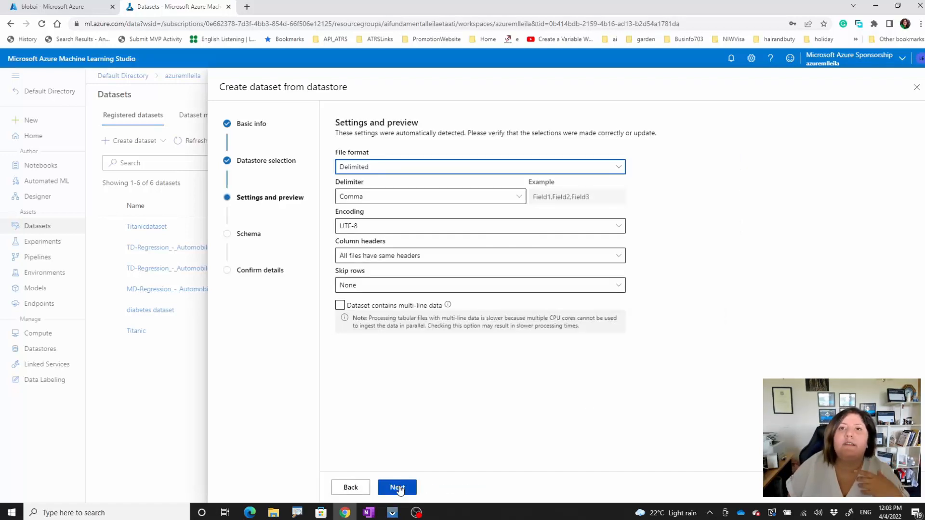